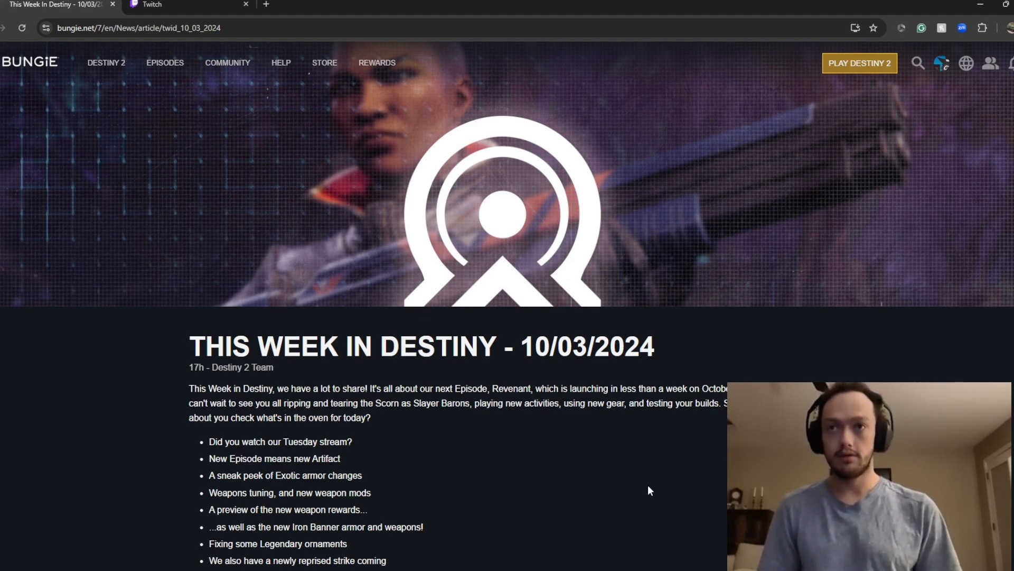
pyautogui.scroll(-3)
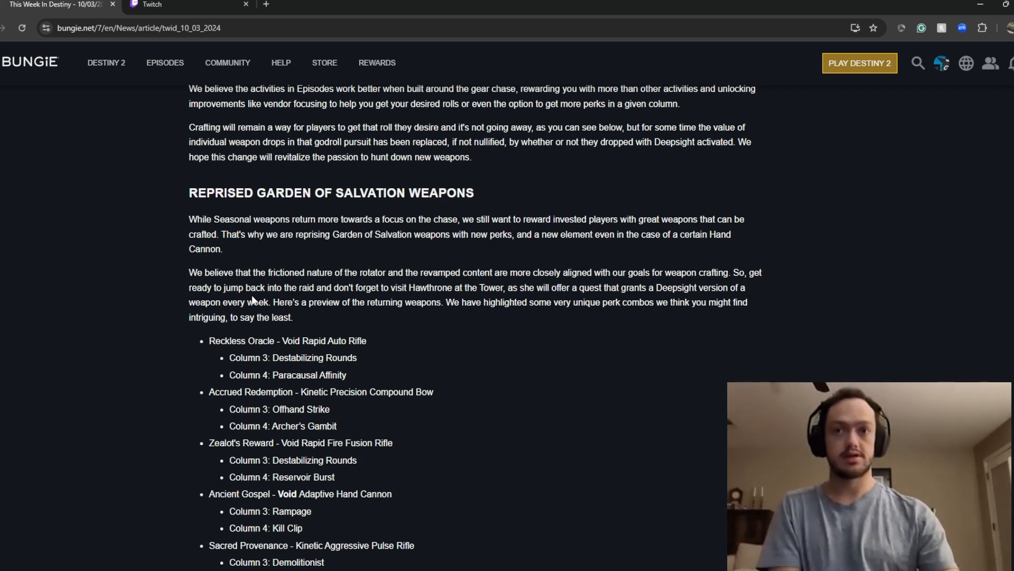
pyautogui.scroll(-3)
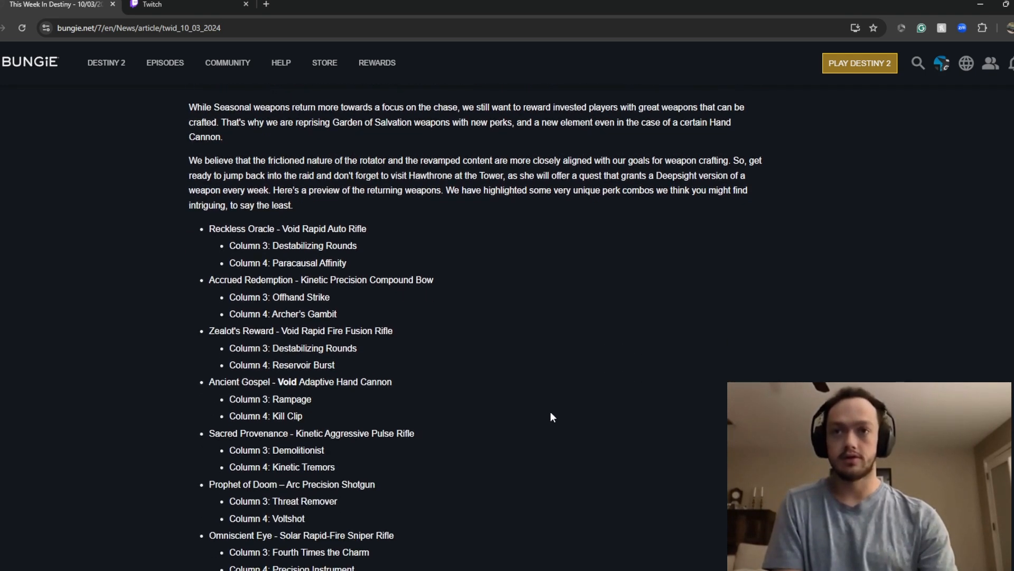
pyautogui.moveTo(353, 220)
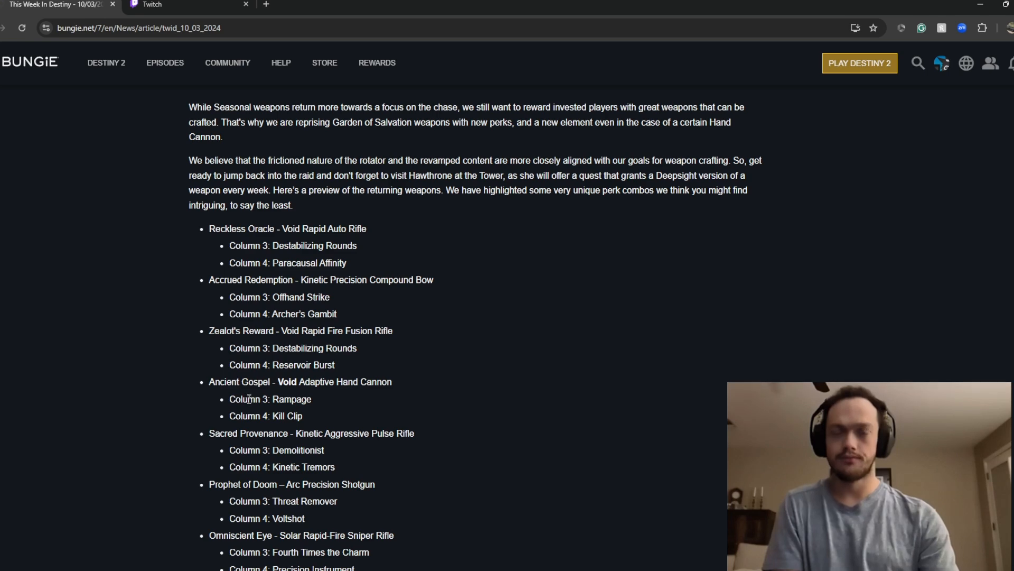
pyautogui.scroll(-3)
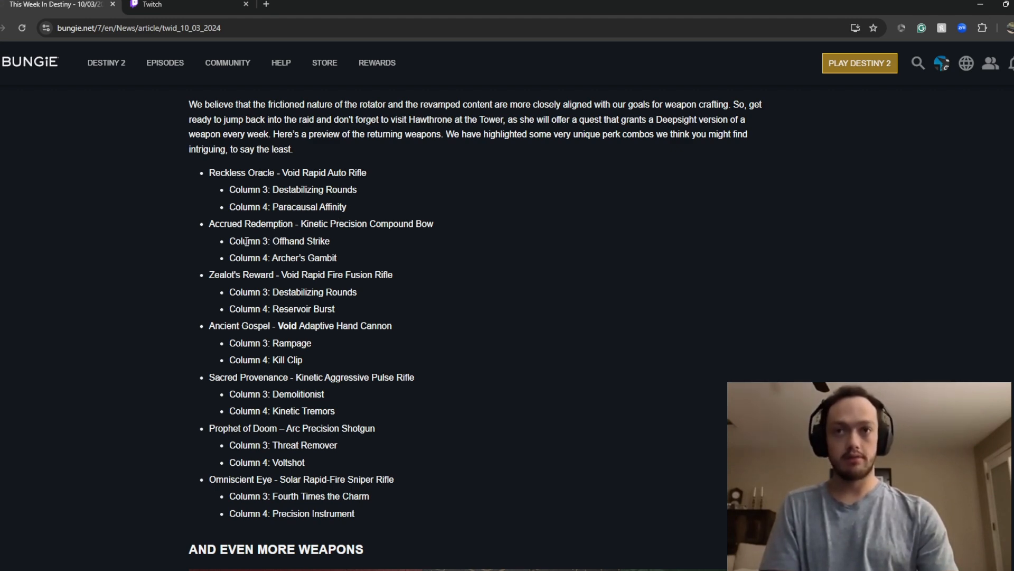
pyautogui.scroll(3)
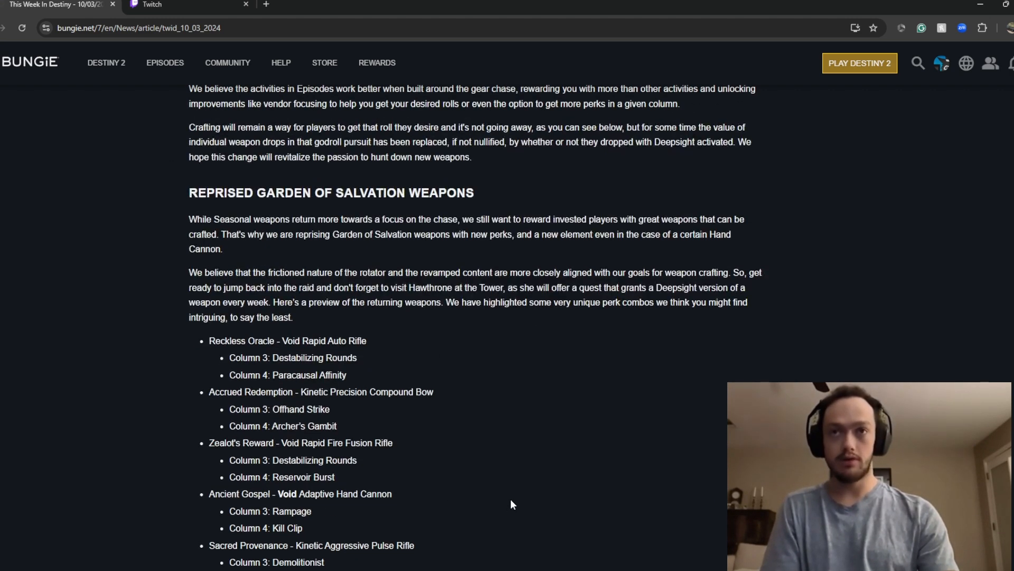
pyautogui.scroll(-3)
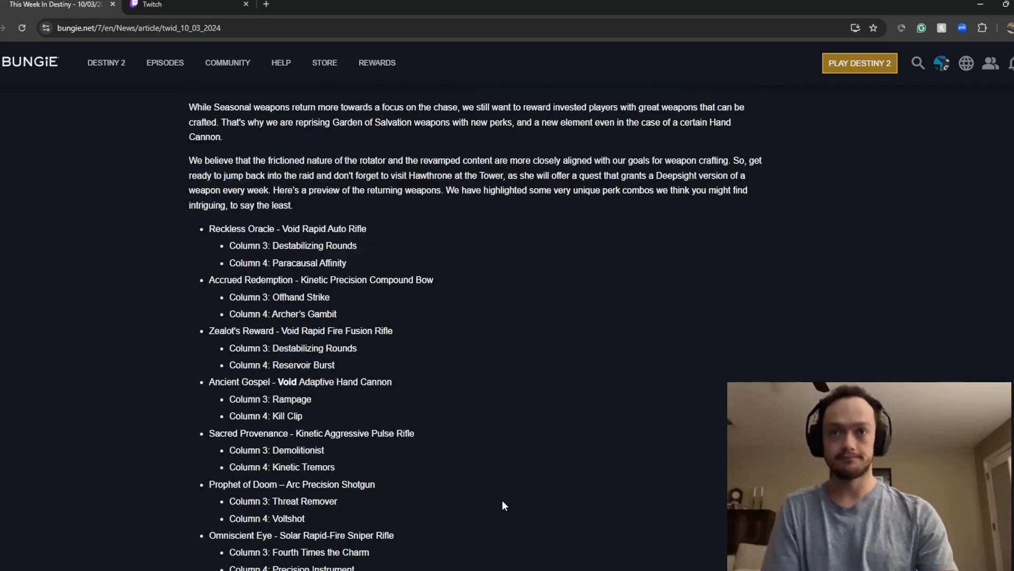